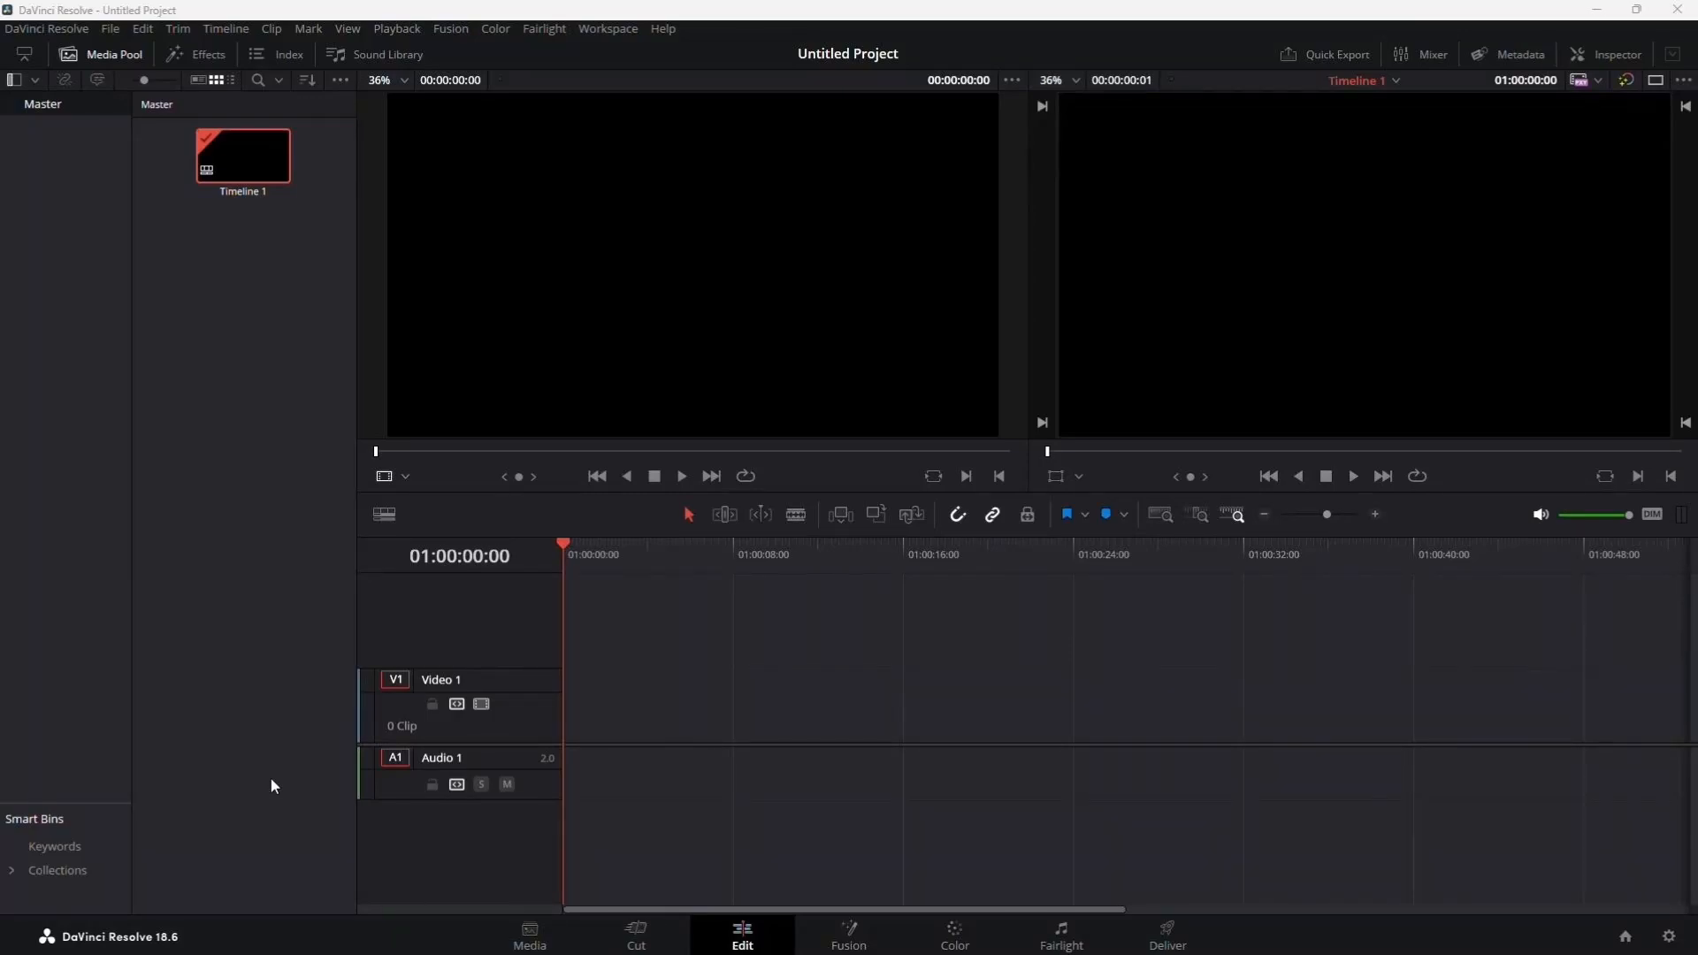
Show the Effects Library panel with its toolbox transitions on the Edit page
left_click(196, 55)
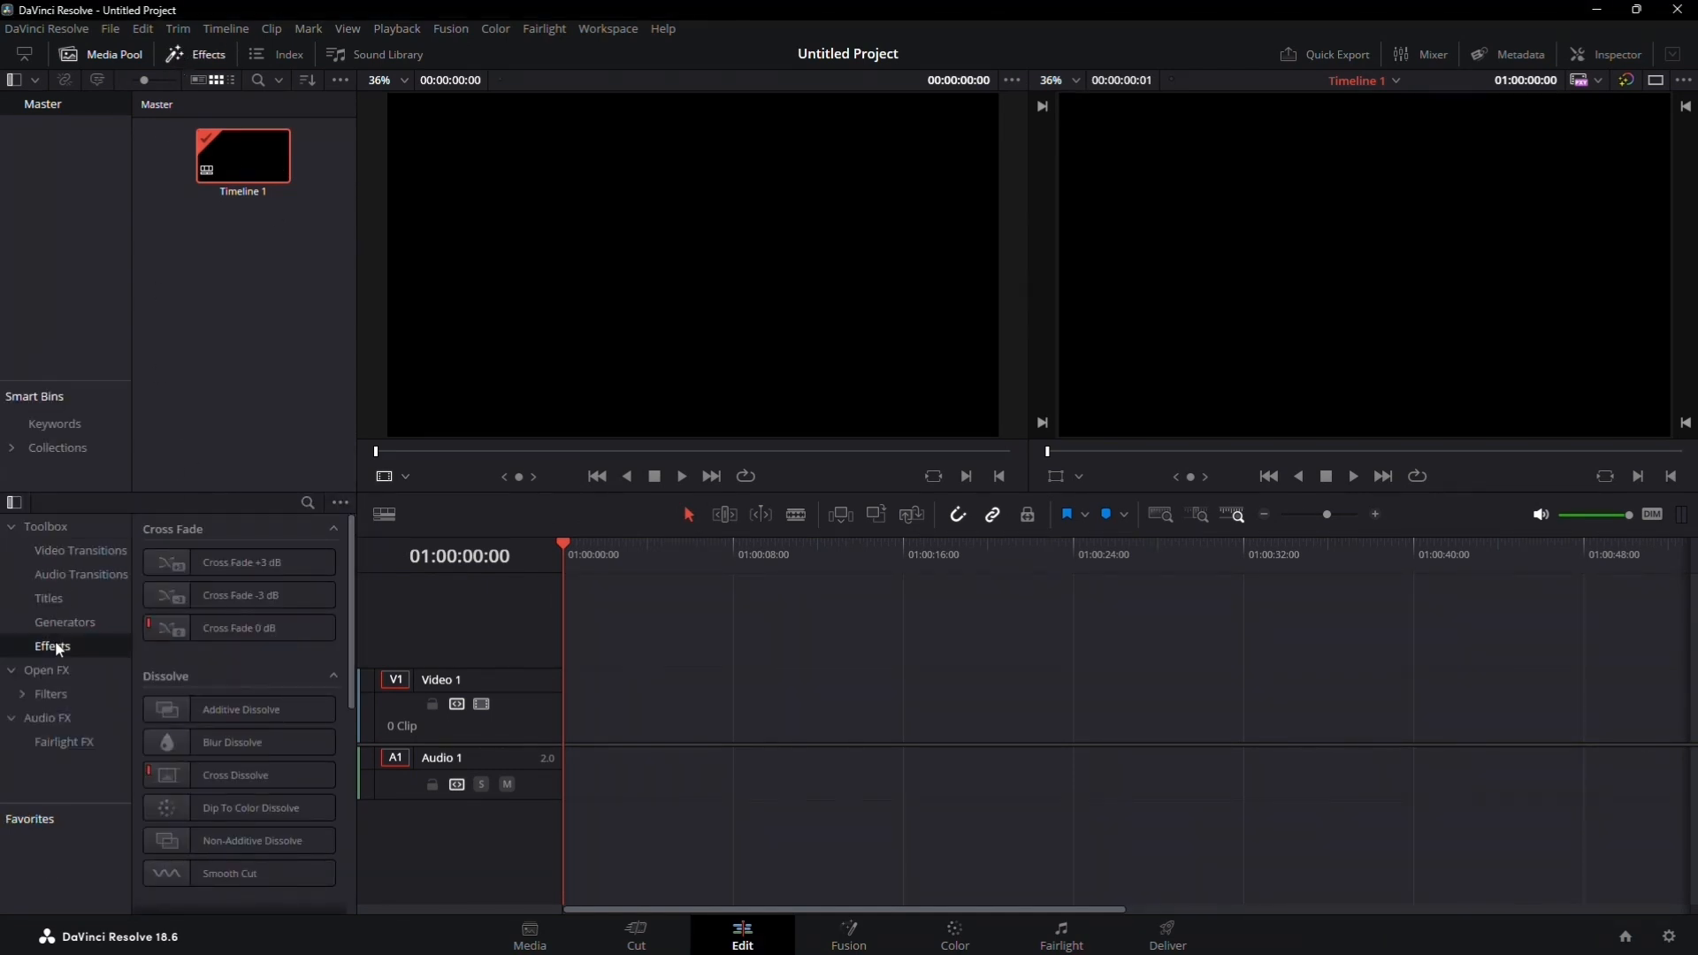
Add a Text+ title from Titles to the start of the Video 1 track
left_click(48, 599)
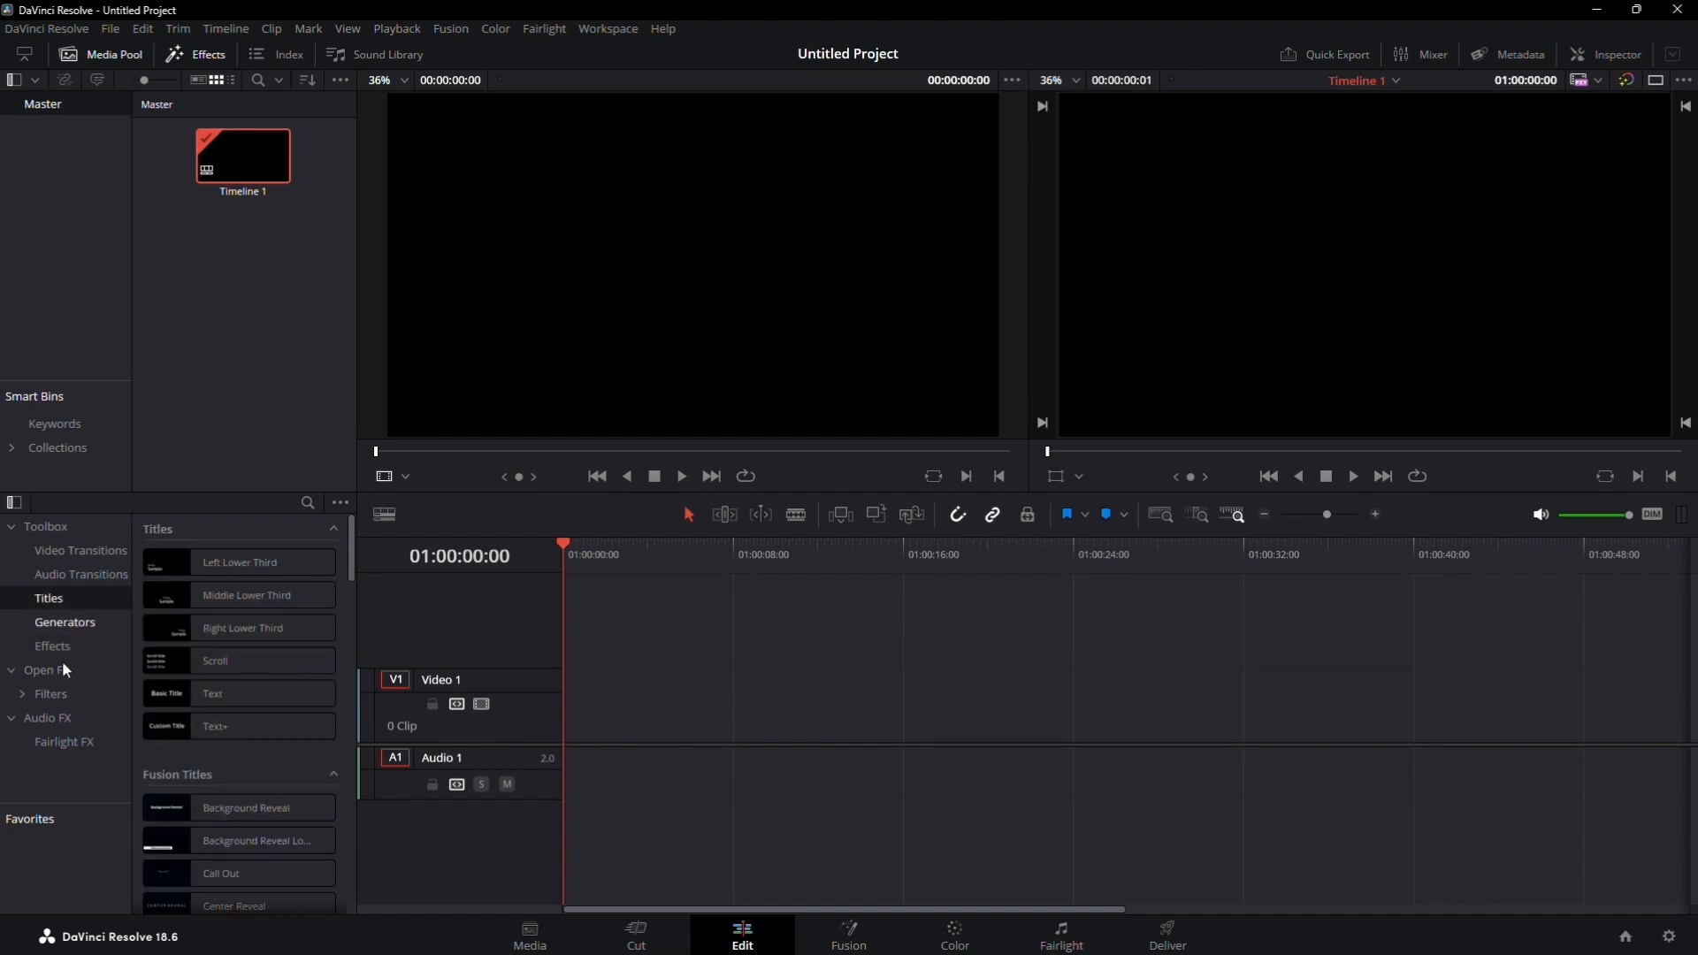
left_click_drag(239, 725, 573, 709)
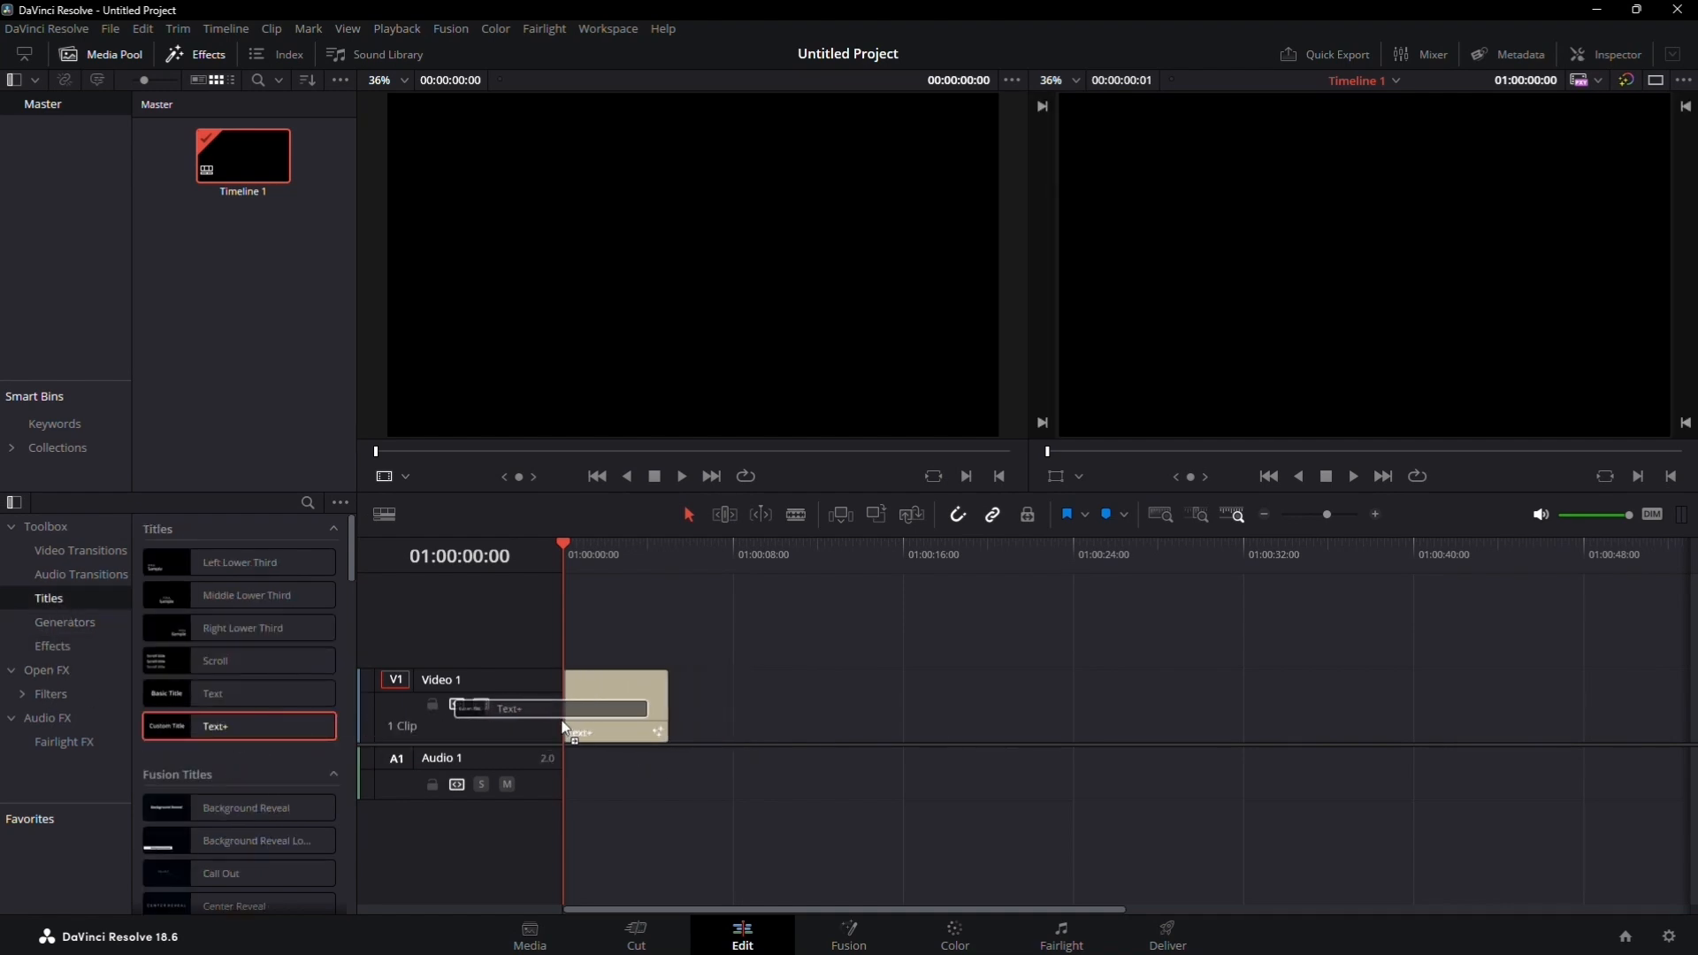
left_click_drag(214, 725, 612, 705)
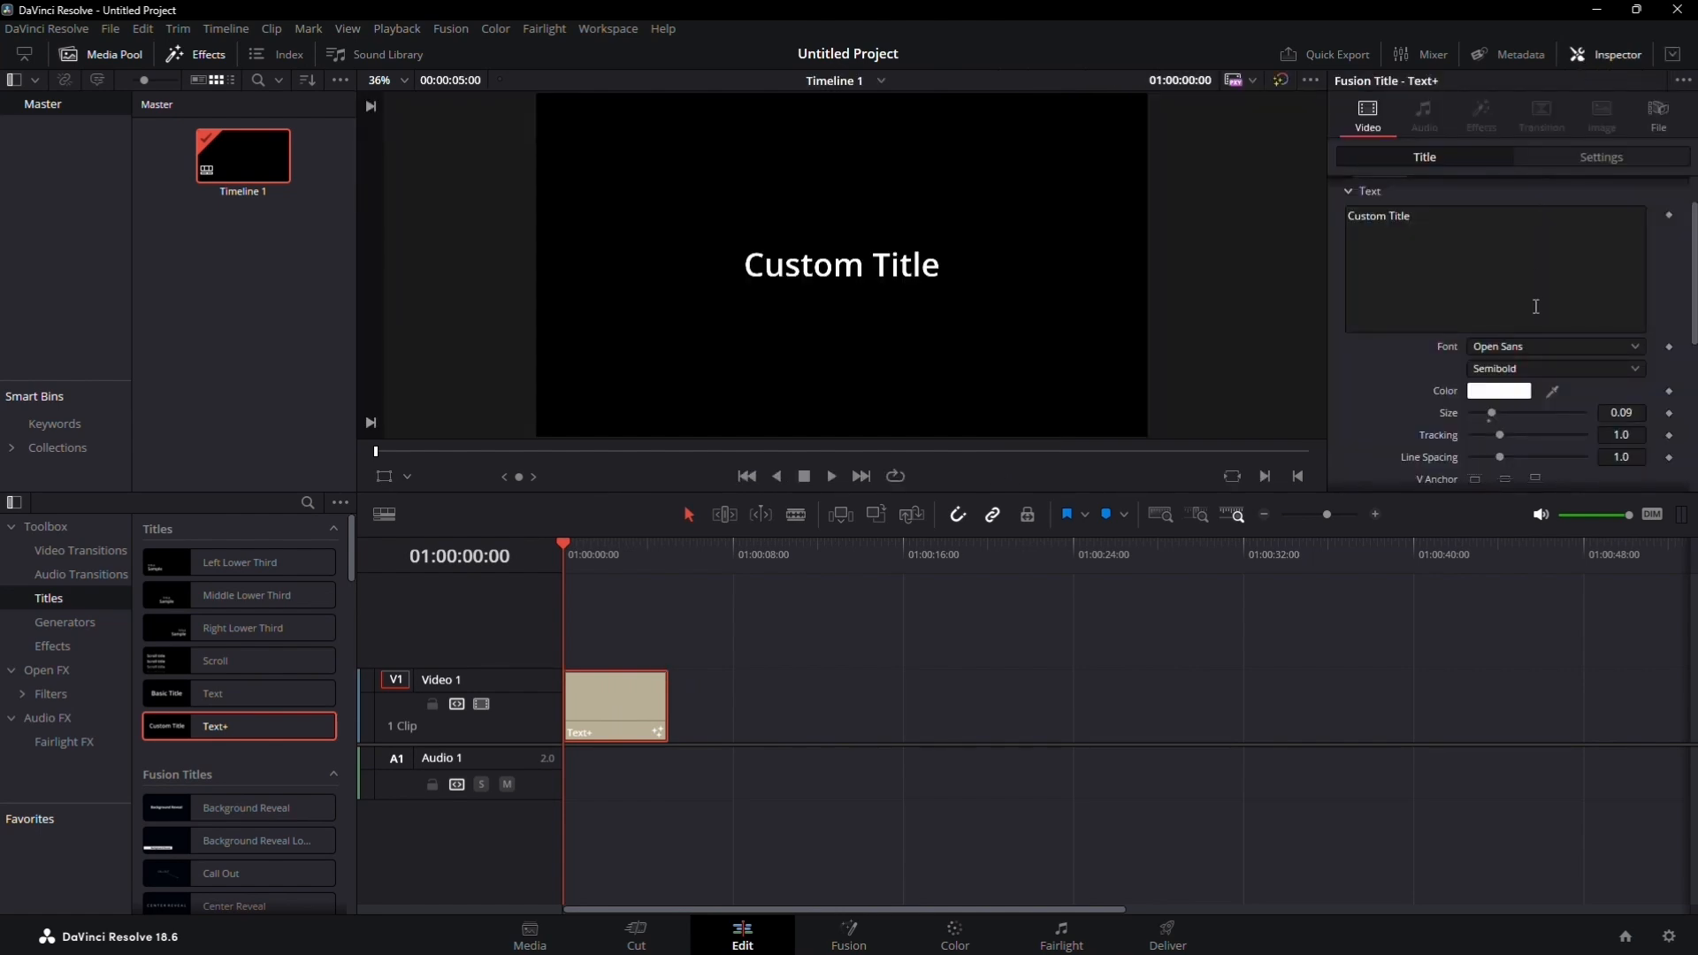
Keyframe the Write On range so 'Custom Title' reveals letter by letter across the clip
scroll("down", 3)
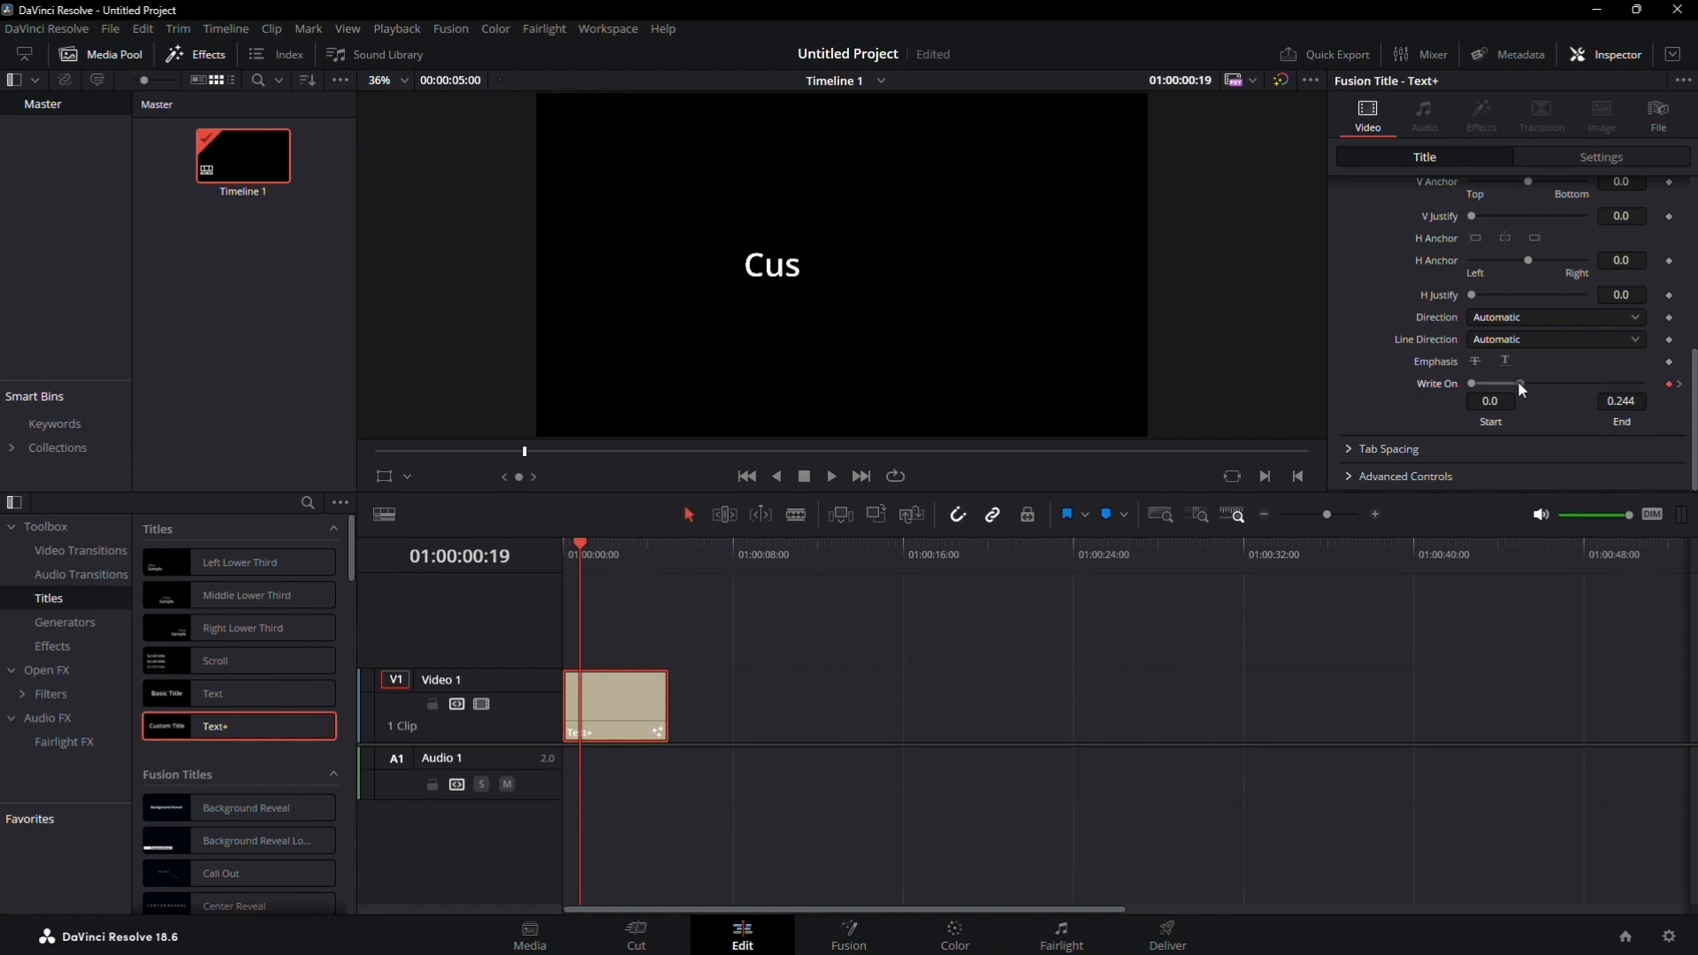
left_click_drag(1518, 384, 1484, 384)
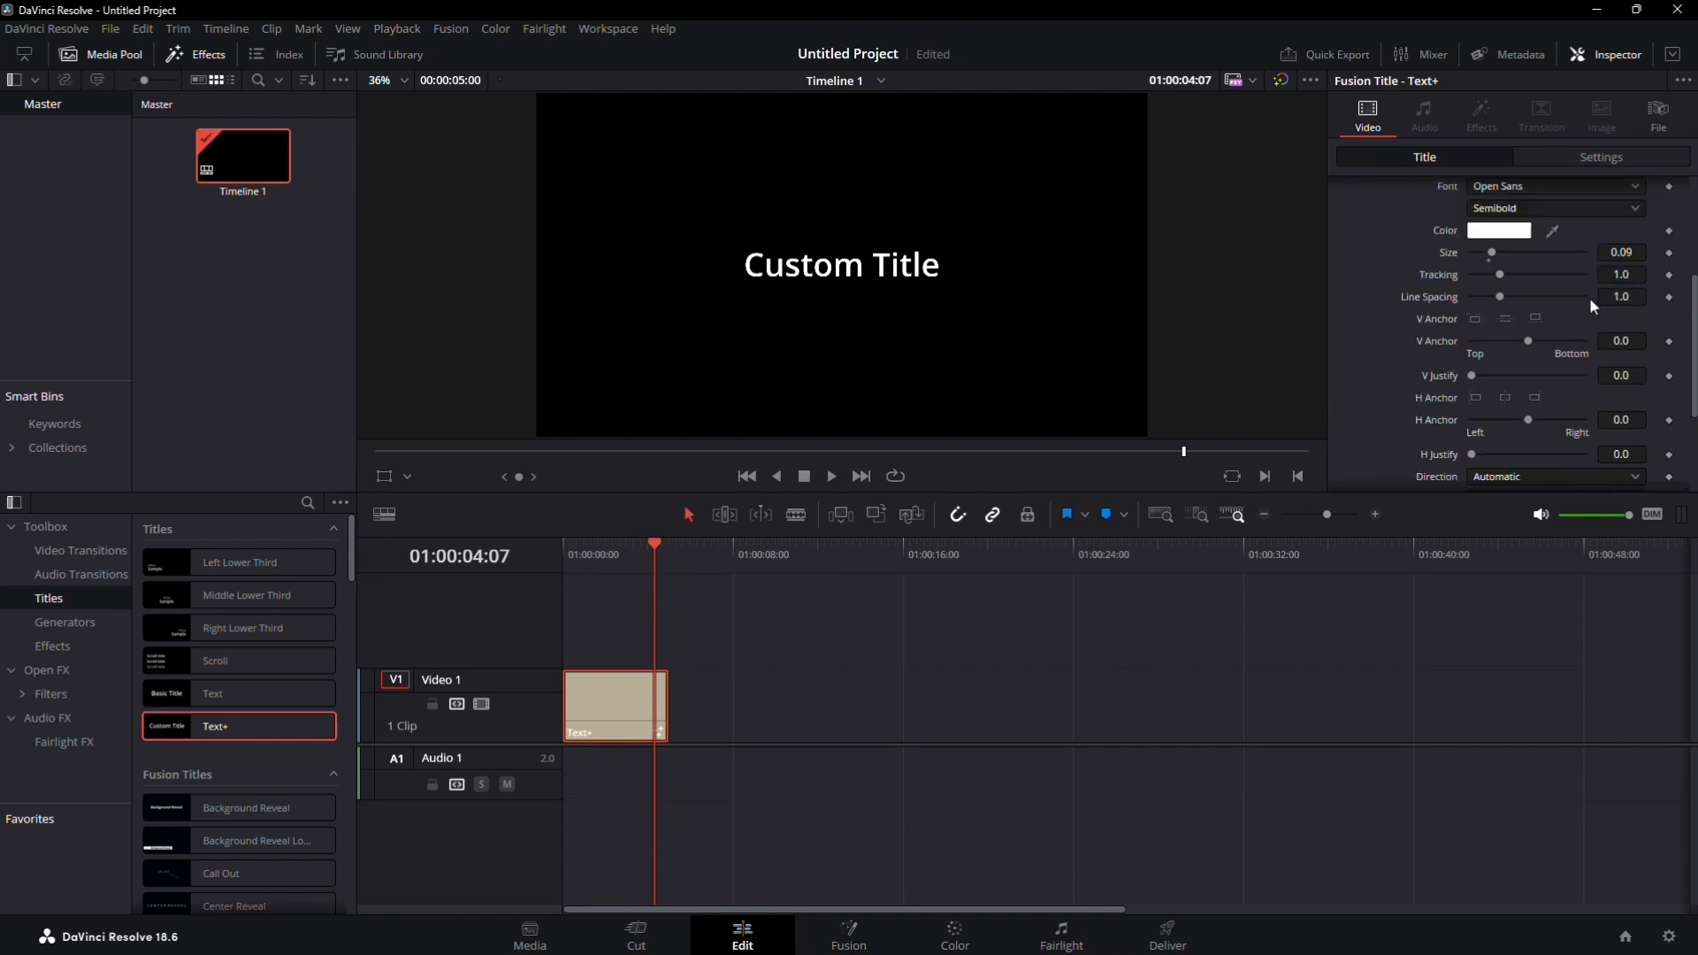
Make the title read 'Your text here' in Segoe MDL2 Assets at size 0.126
type("Y")
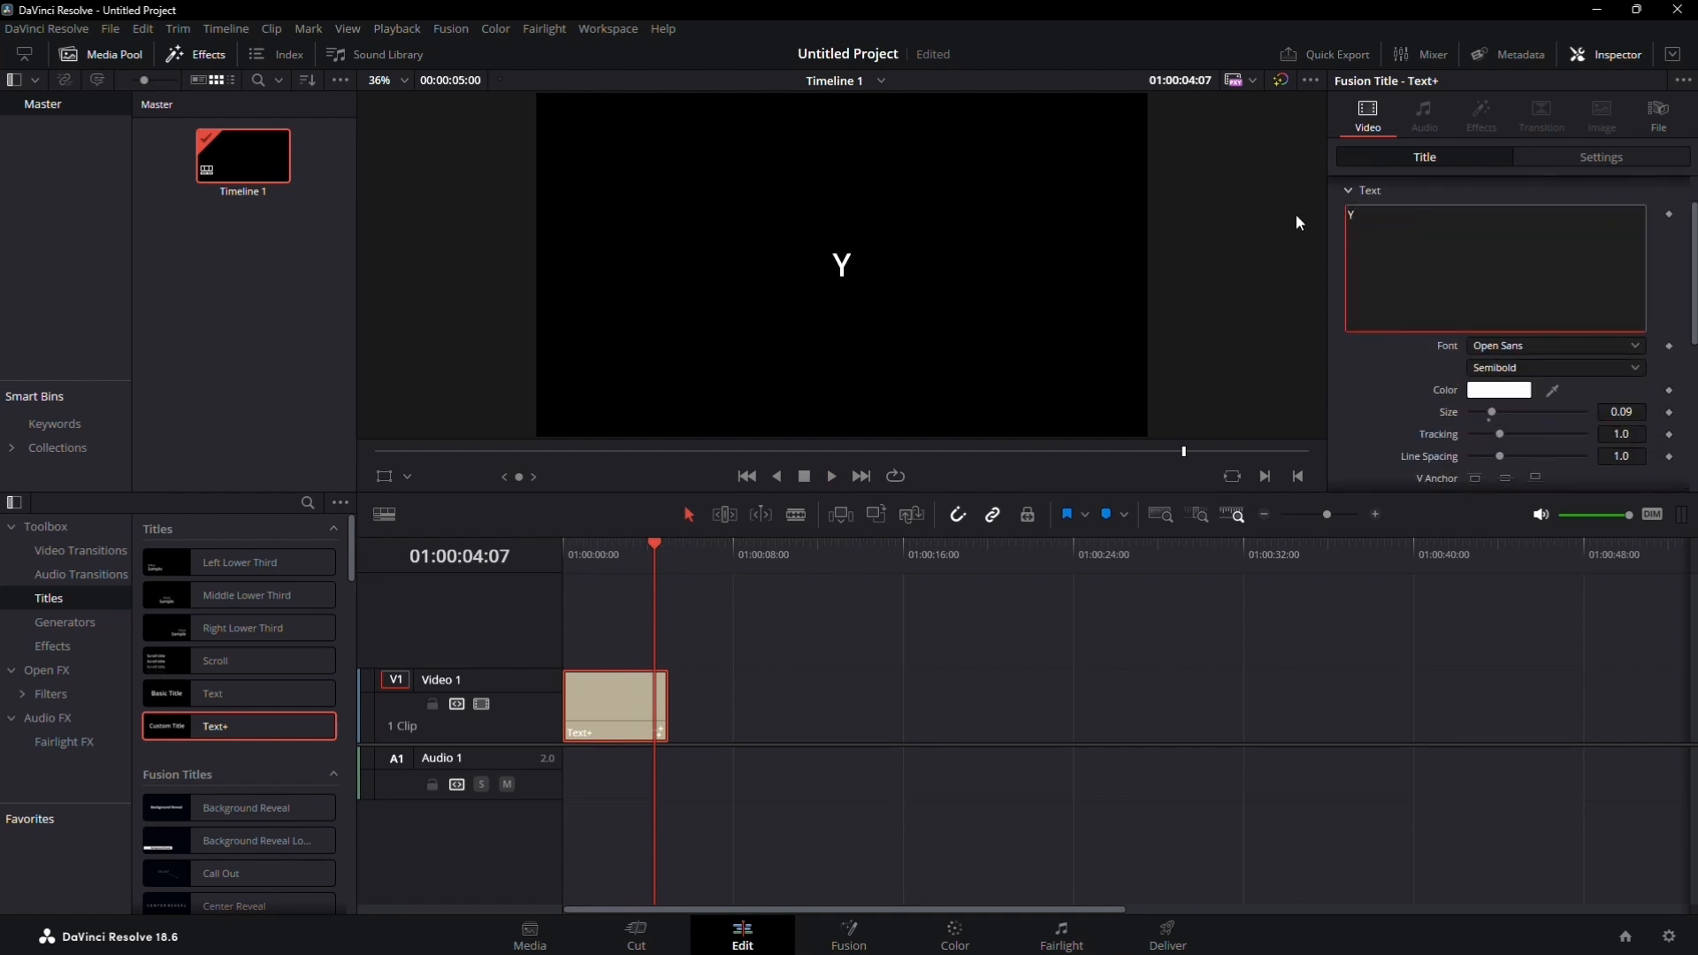
left_click(1553, 344)
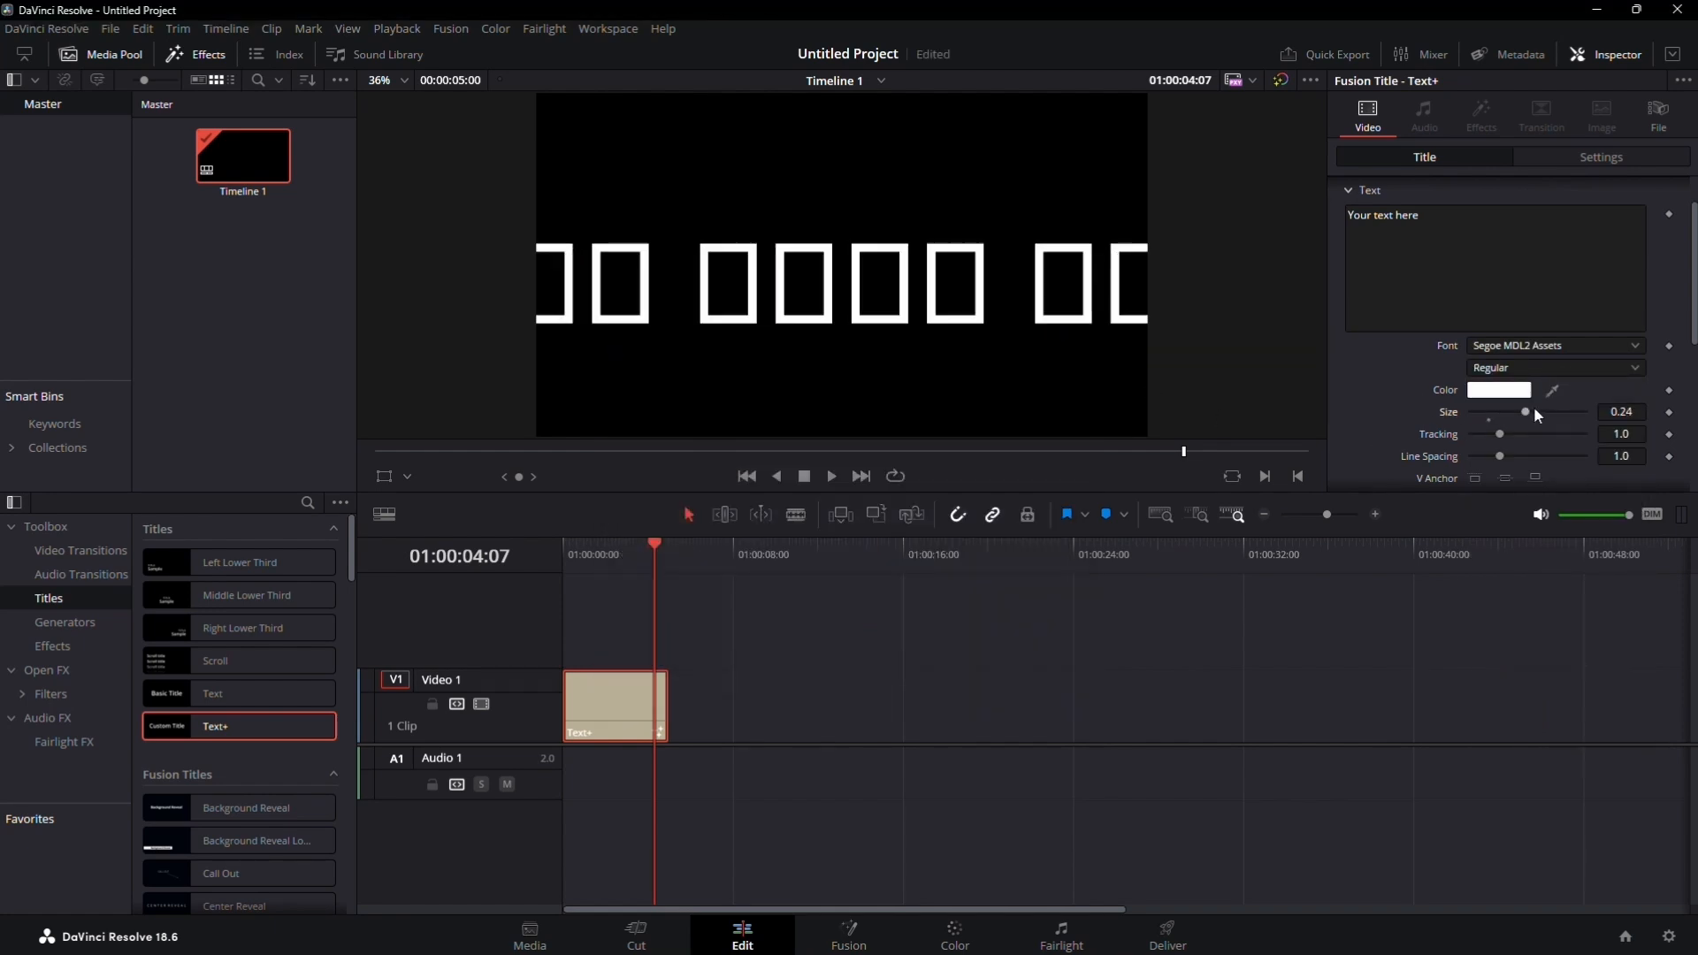
left_click_drag(1525, 412, 1500, 412)
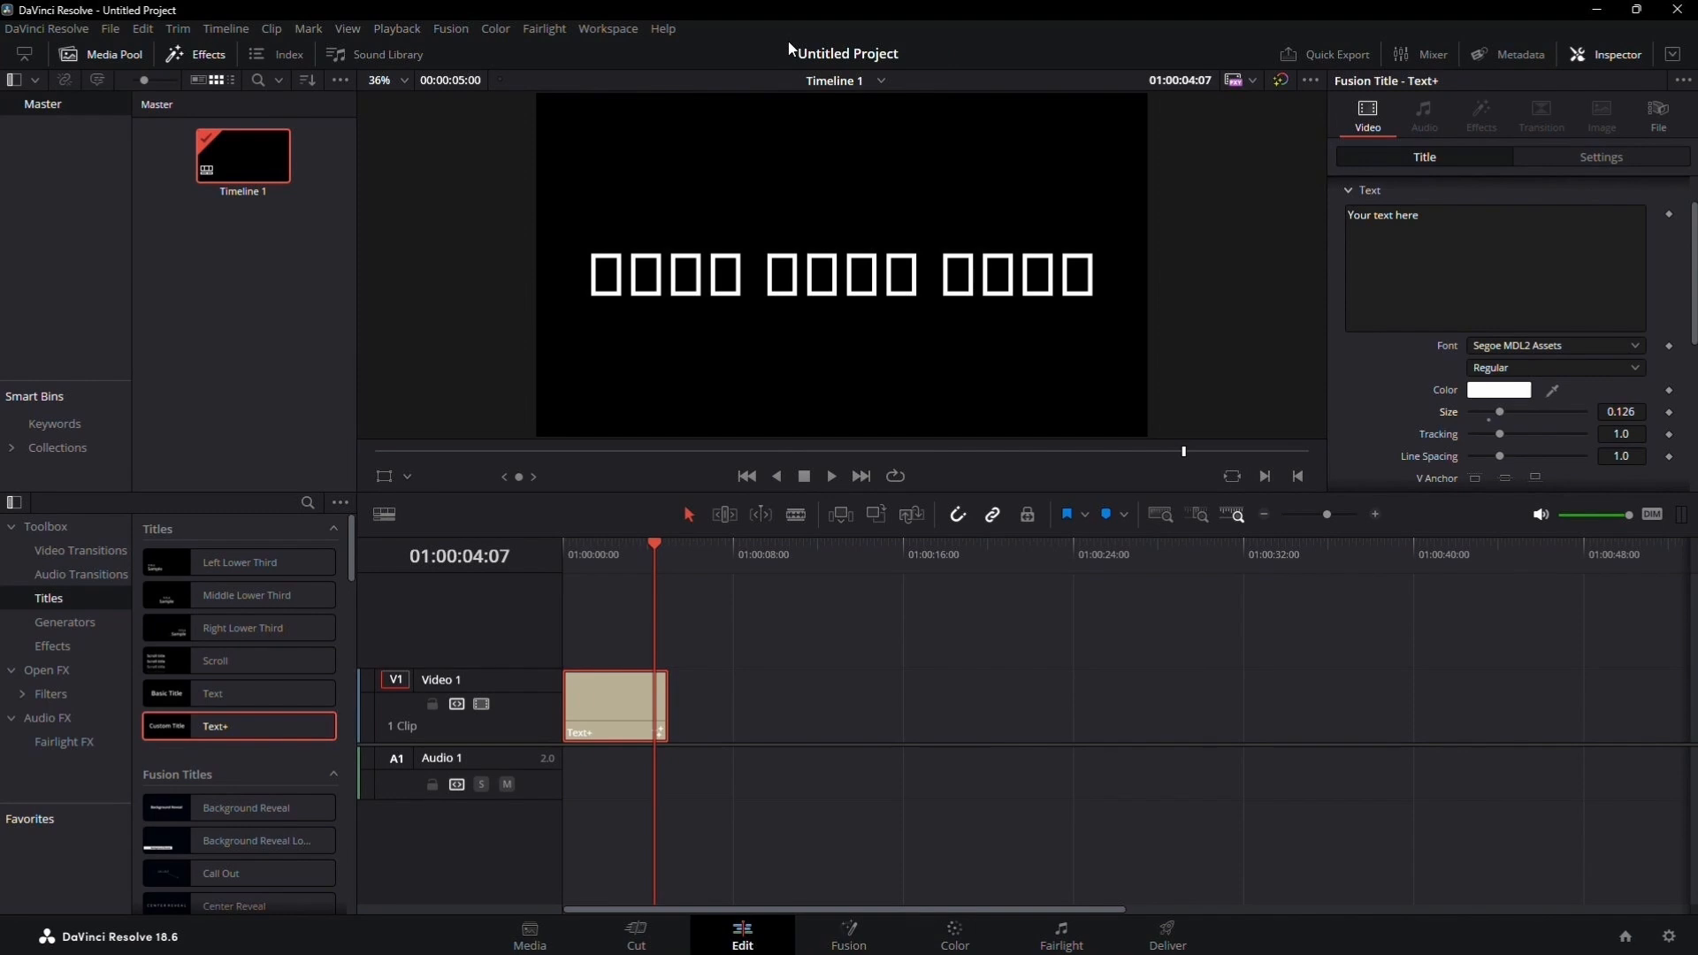